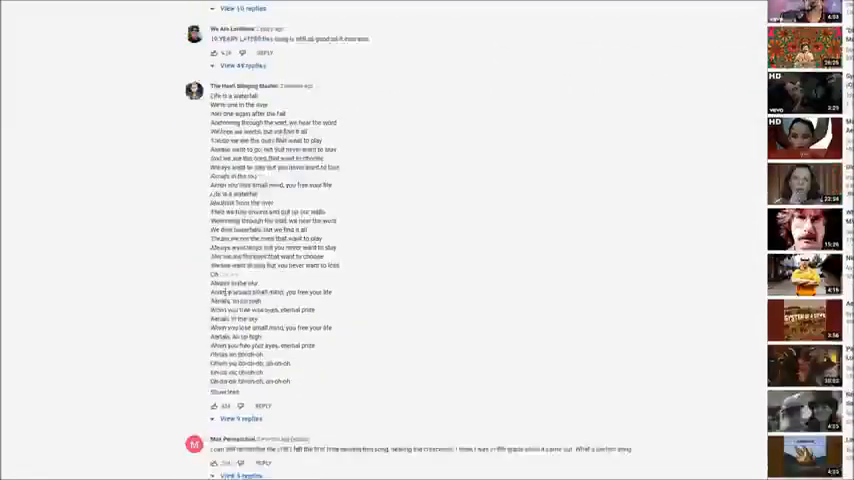
Step: Scroll from the comment lyrics back to the Aerials video player, title and channel details
{"action": "scroll", "scroll_direction": "down", "scroll_amount": 3}
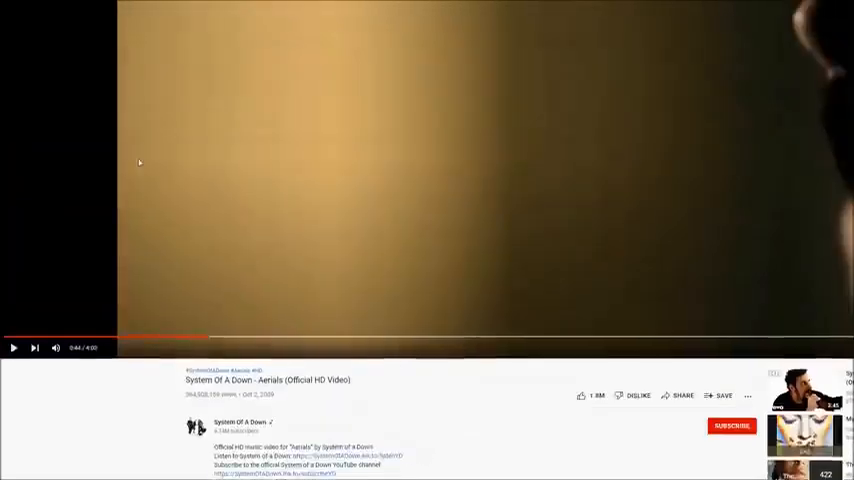
Step: Scroll slightly to reveal more of the Aerials description and the band's follow links
{"action": "scroll", "scroll_direction": "down", "scroll_amount": 3}
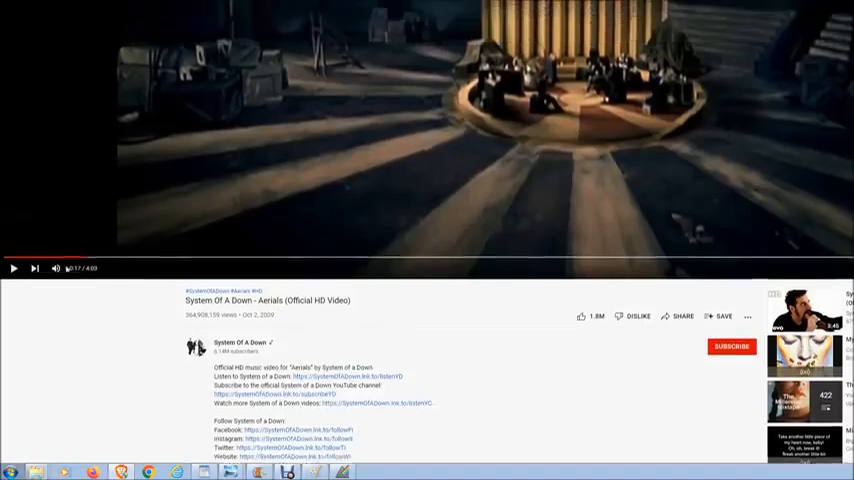
{"action": "scroll", "scroll_direction": "down", "scroll_amount": 3}
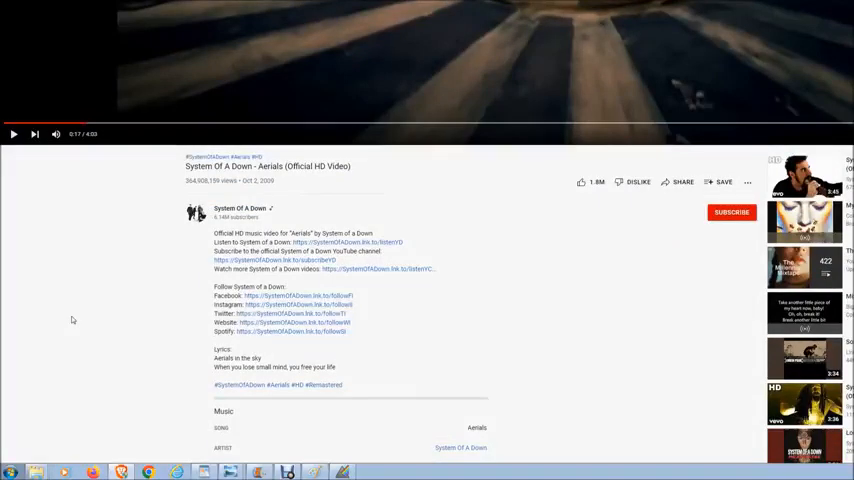
{"action": "mouse_move", "coordinate": [74, 280]}
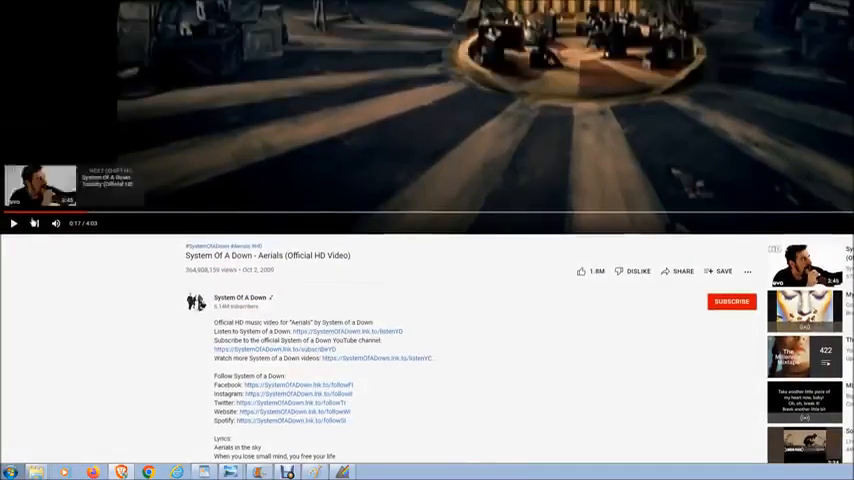
{"action": "mouse_move", "coordinate": [56, 224]}
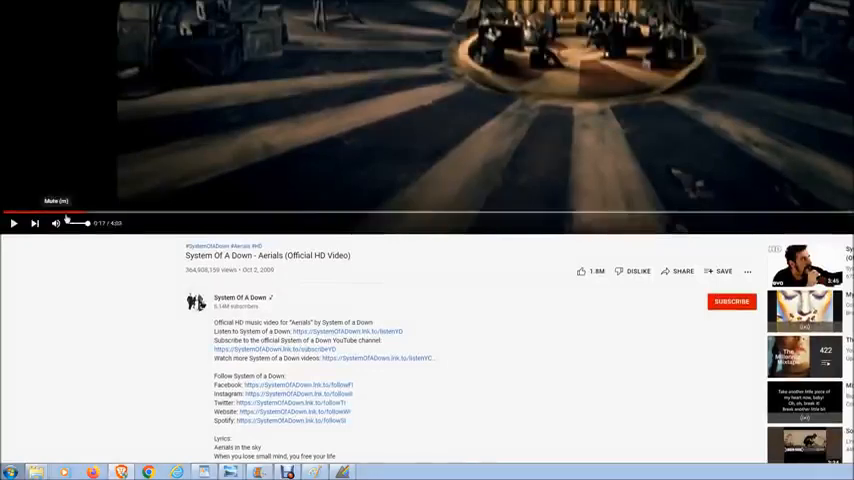
{"action": "left_click", "coordinate": [80, 207]}
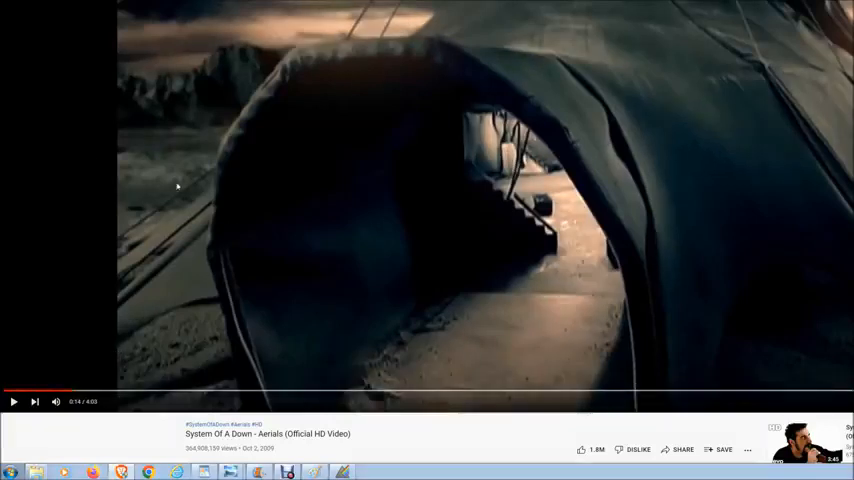
{"action": "mouse_move", "coordinate": [178, 158]}
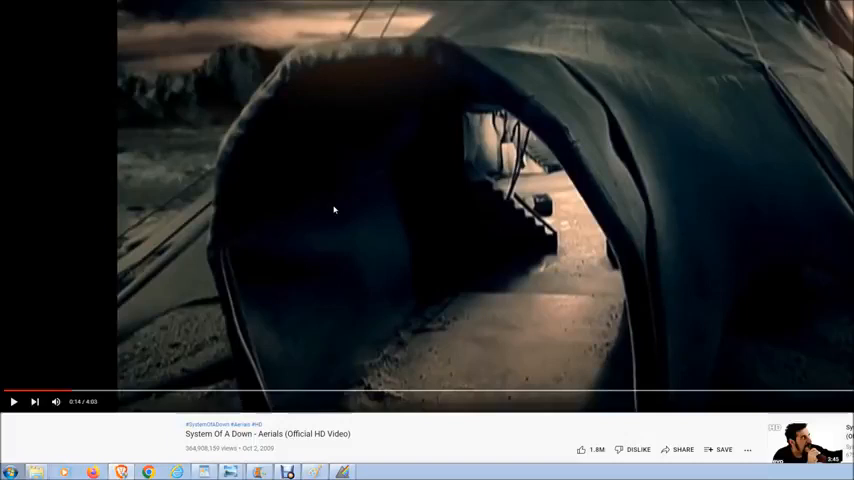
{"action": "mouse_move", "coordinate": [360, 457]}
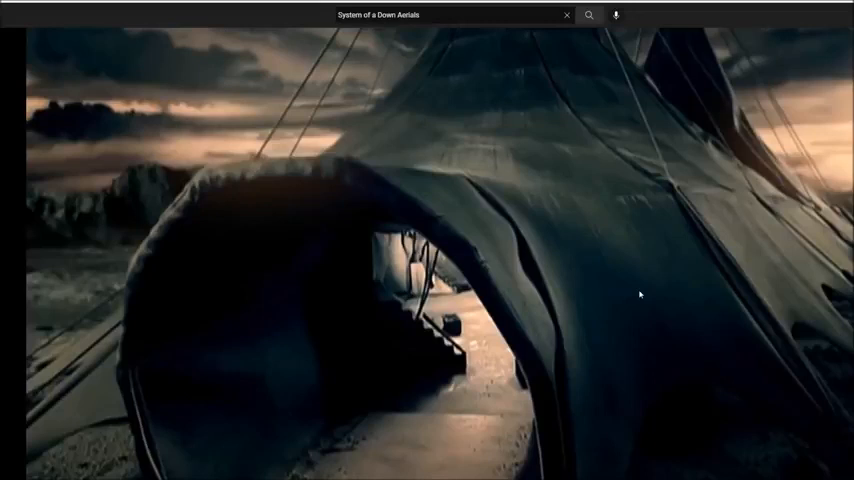
{"action": "mouse_move", "coordinate": [625, 320]}
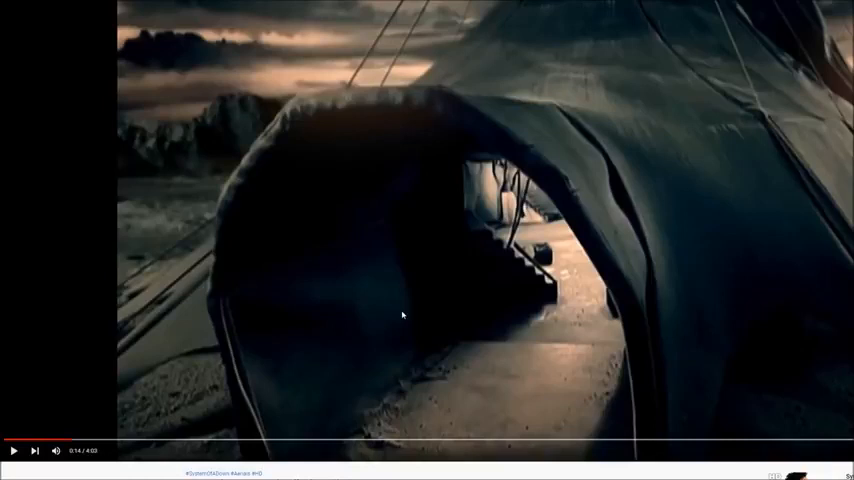
{"action": "mouse_move", "coordinate": [647, 272]}
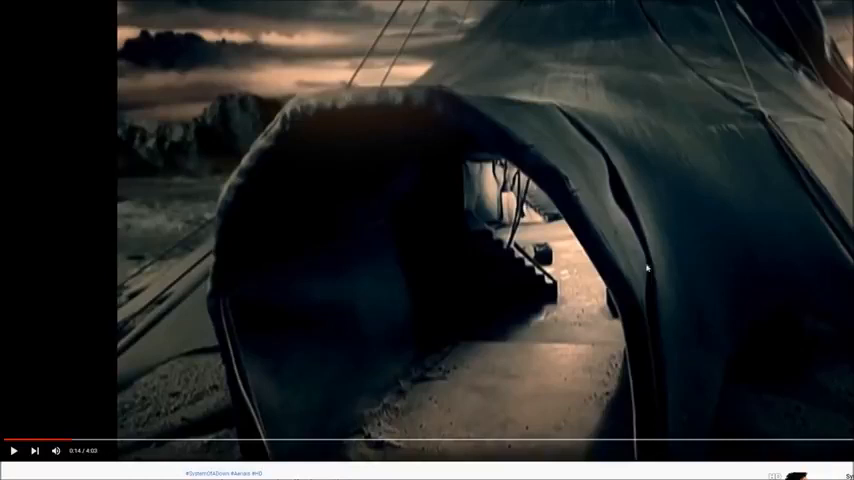
{"action": "mouse_move", "coordinate": [593, 140]}
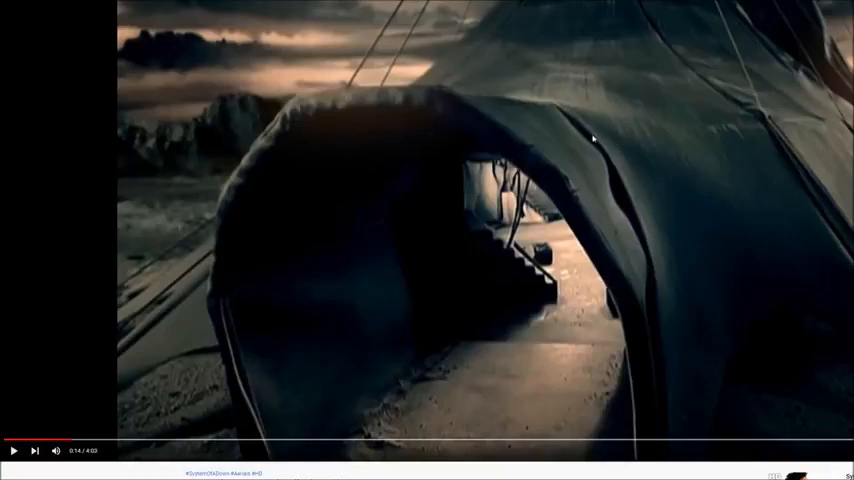
{"action": "mouse_move", "coordinate": [624, 127]}
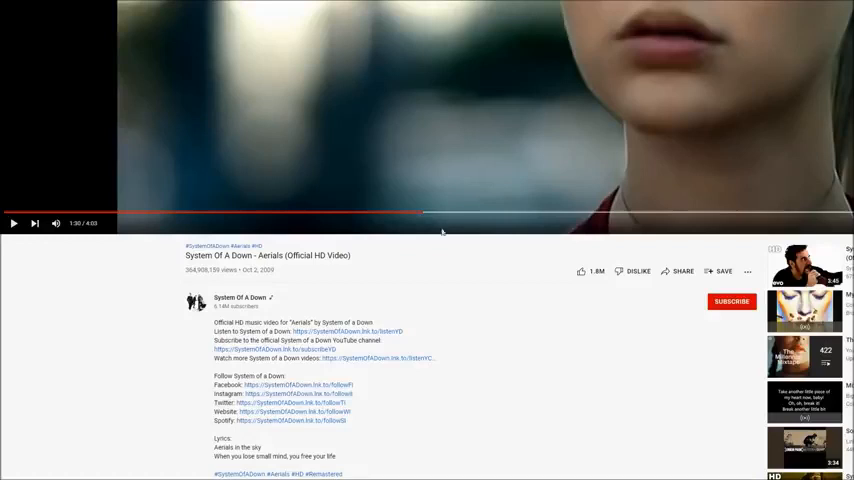
{"action": "mouse_move", "coordinate": [377, 279]}
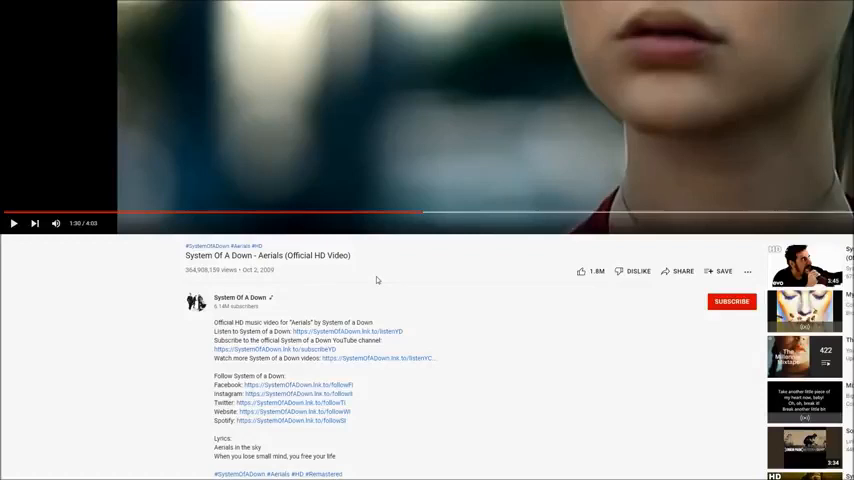
{"action": "mouse_move", "coordinate": [481, 373]}
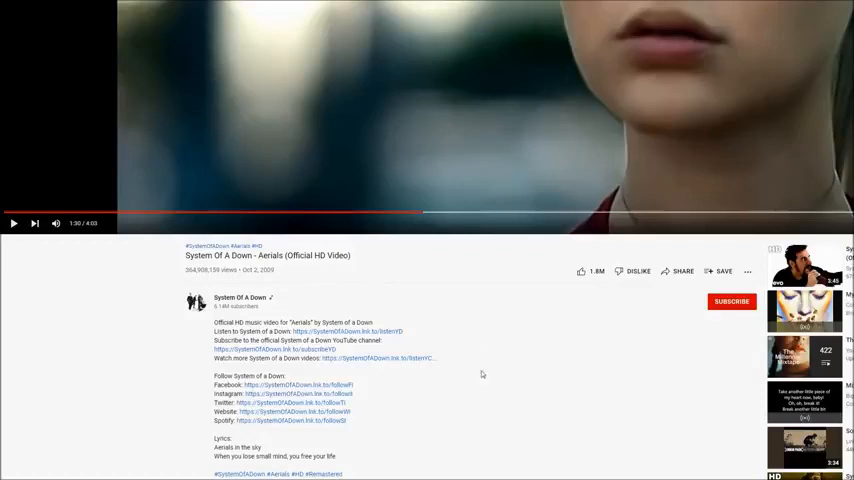